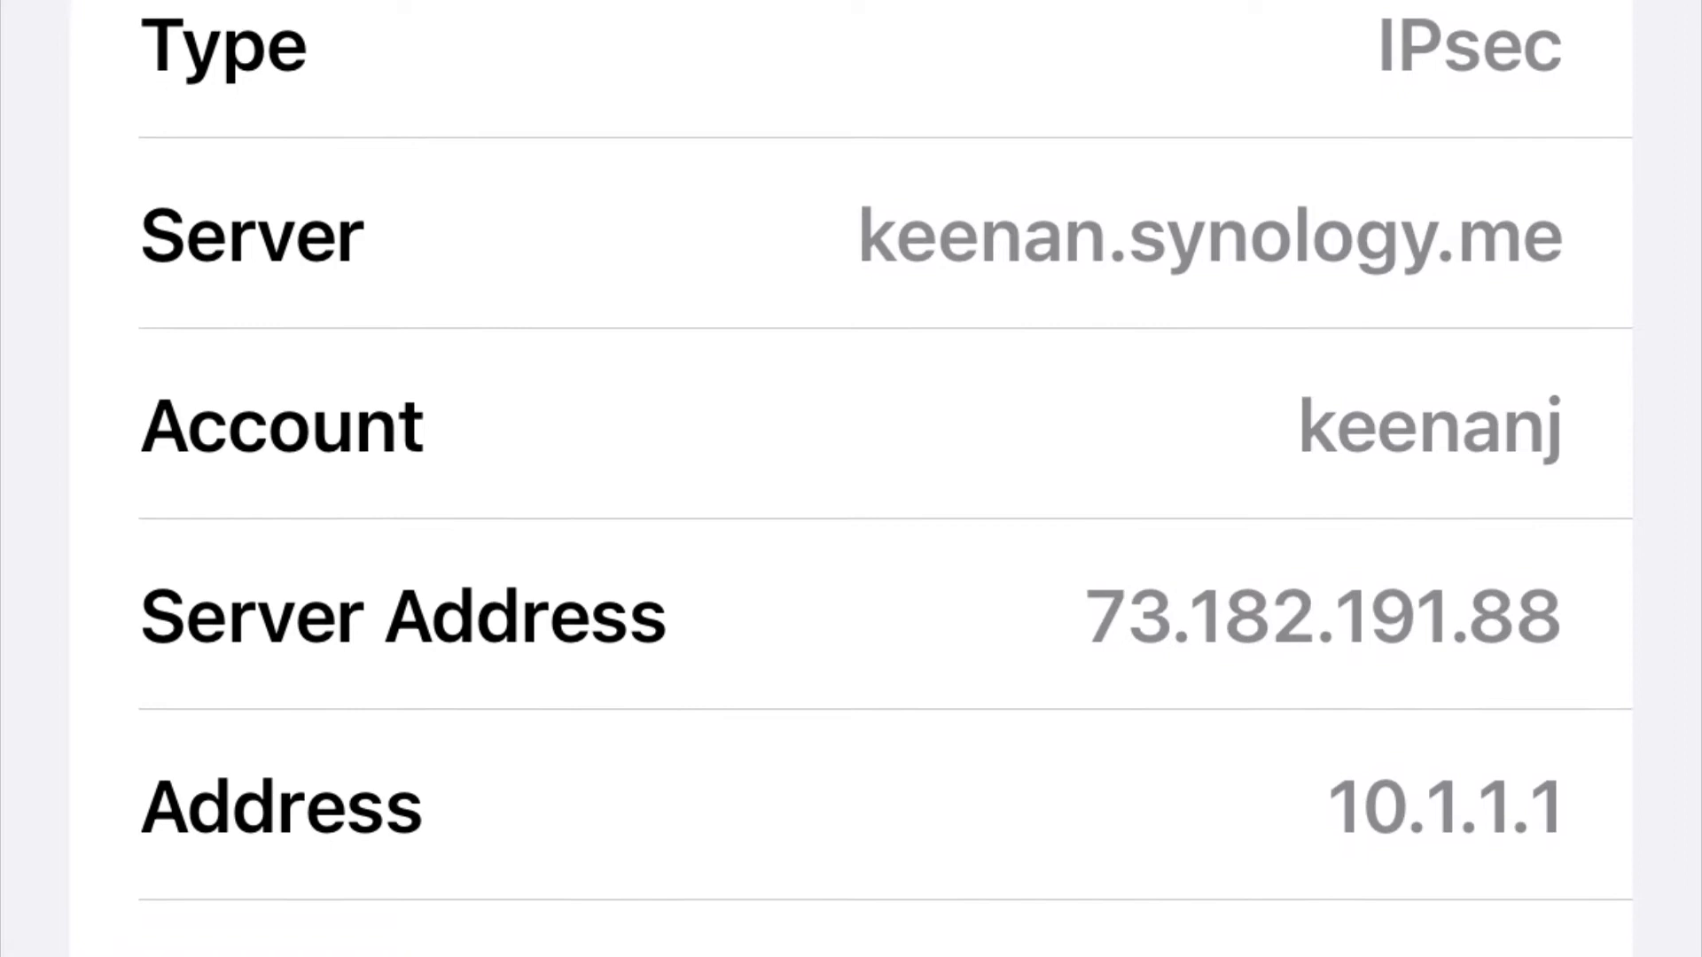
scroll(down, 3)
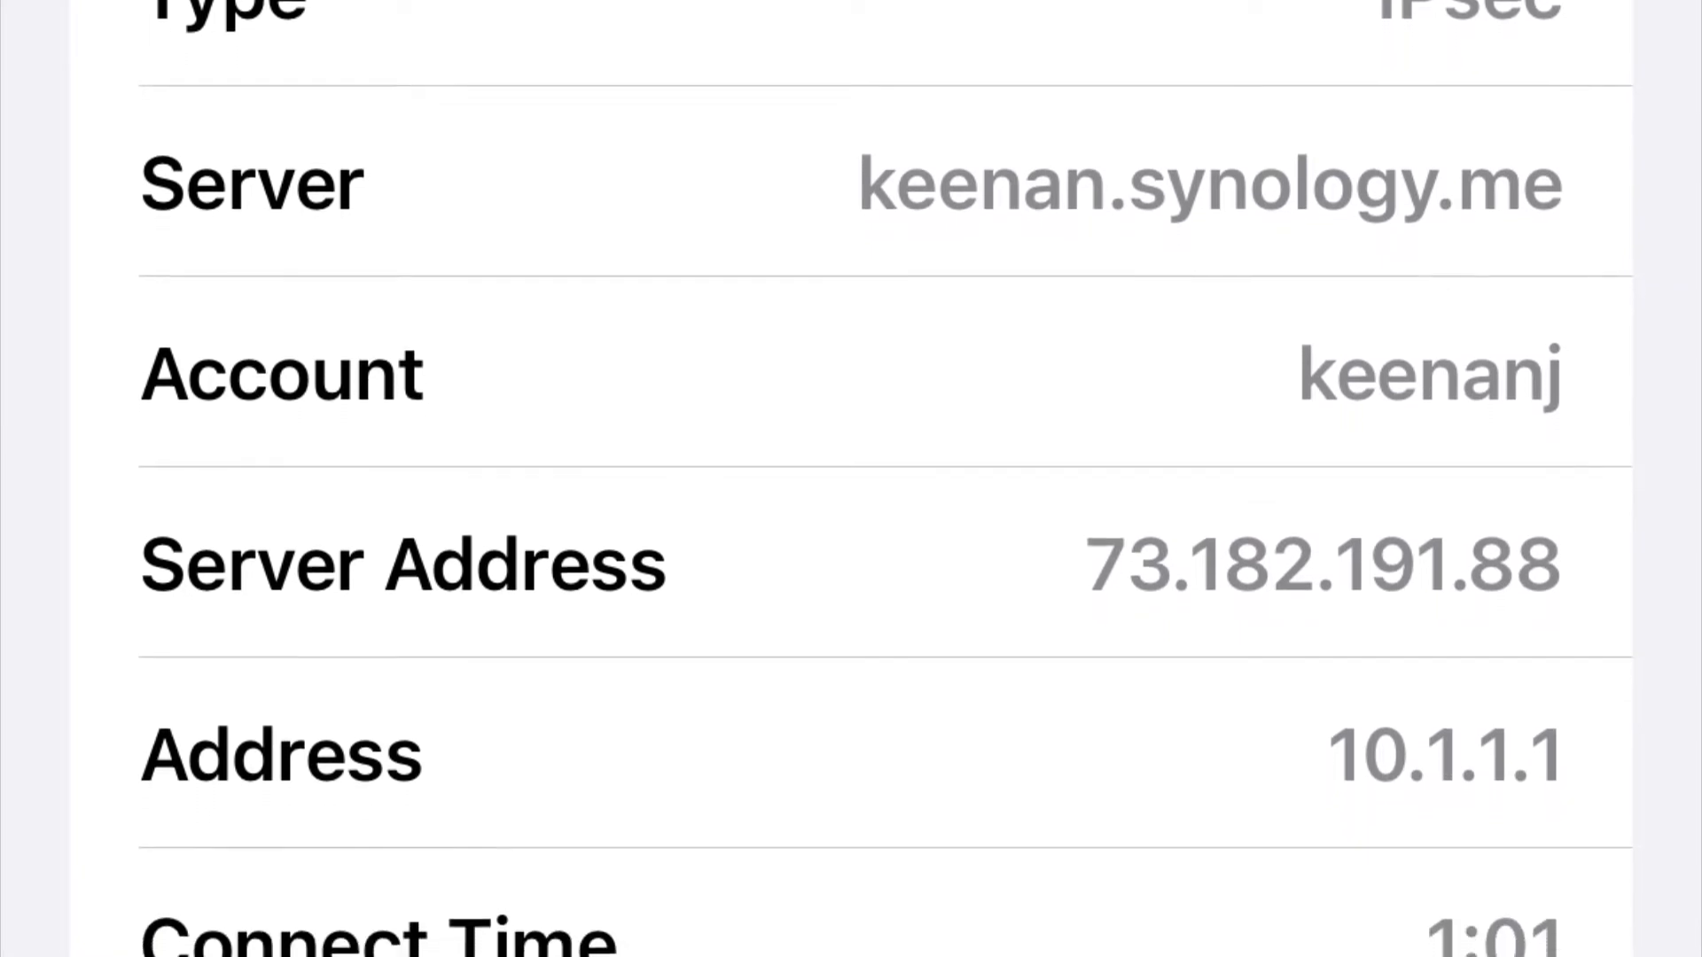